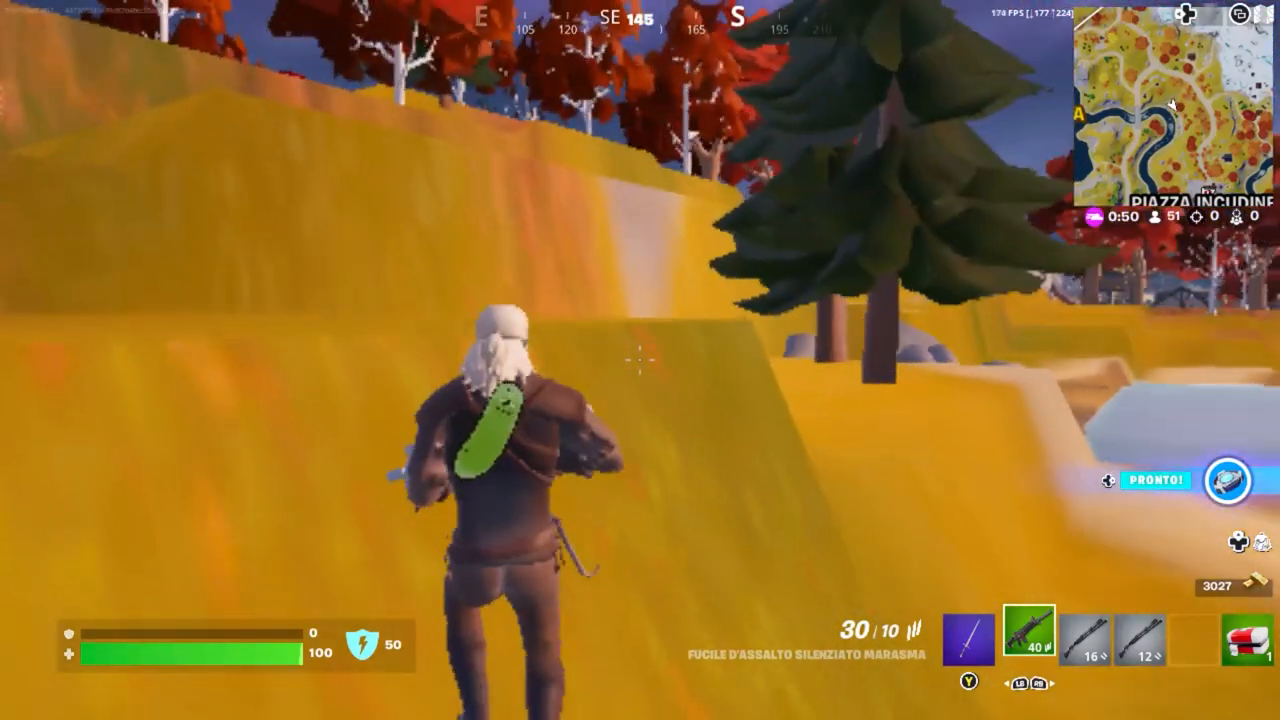
pyautogui.moveTo(640, 360)
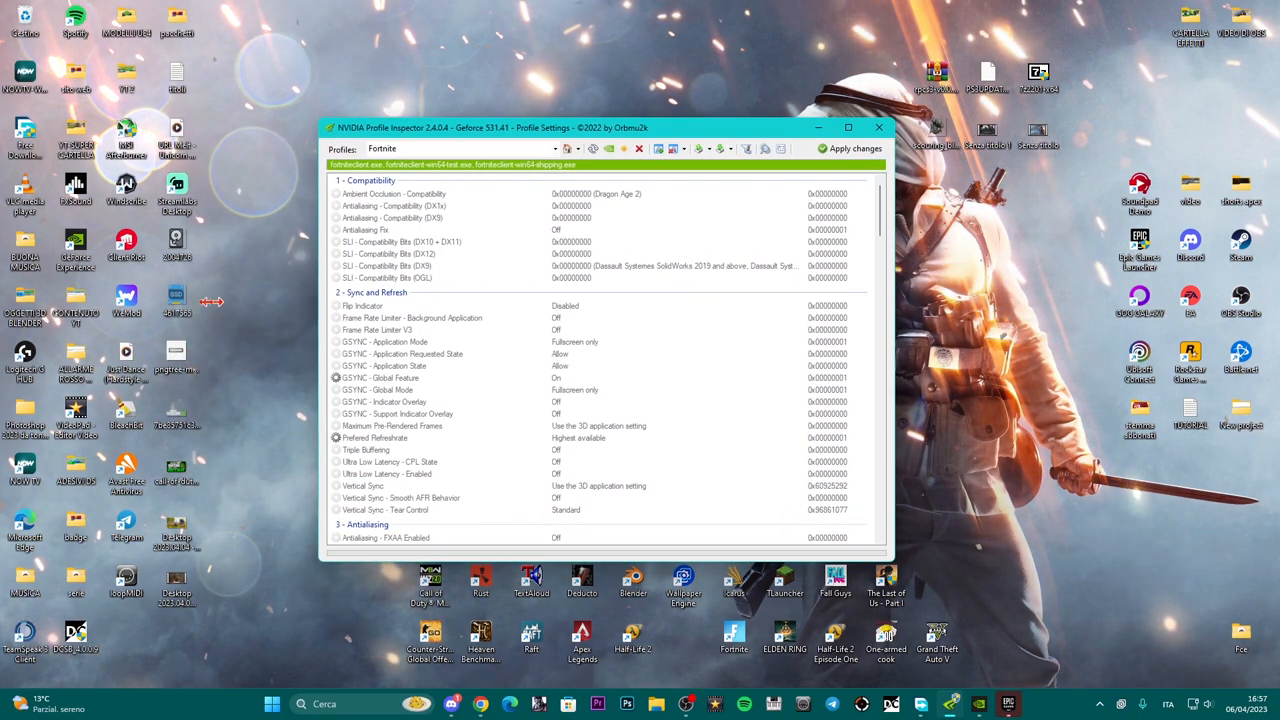
# Widen, heighten and reposition the profile window, then scroll down to Antialiasing and Texture Filtering
pyautogui.moveTo(600, 127); pyautogui.dragTo(670, 103)
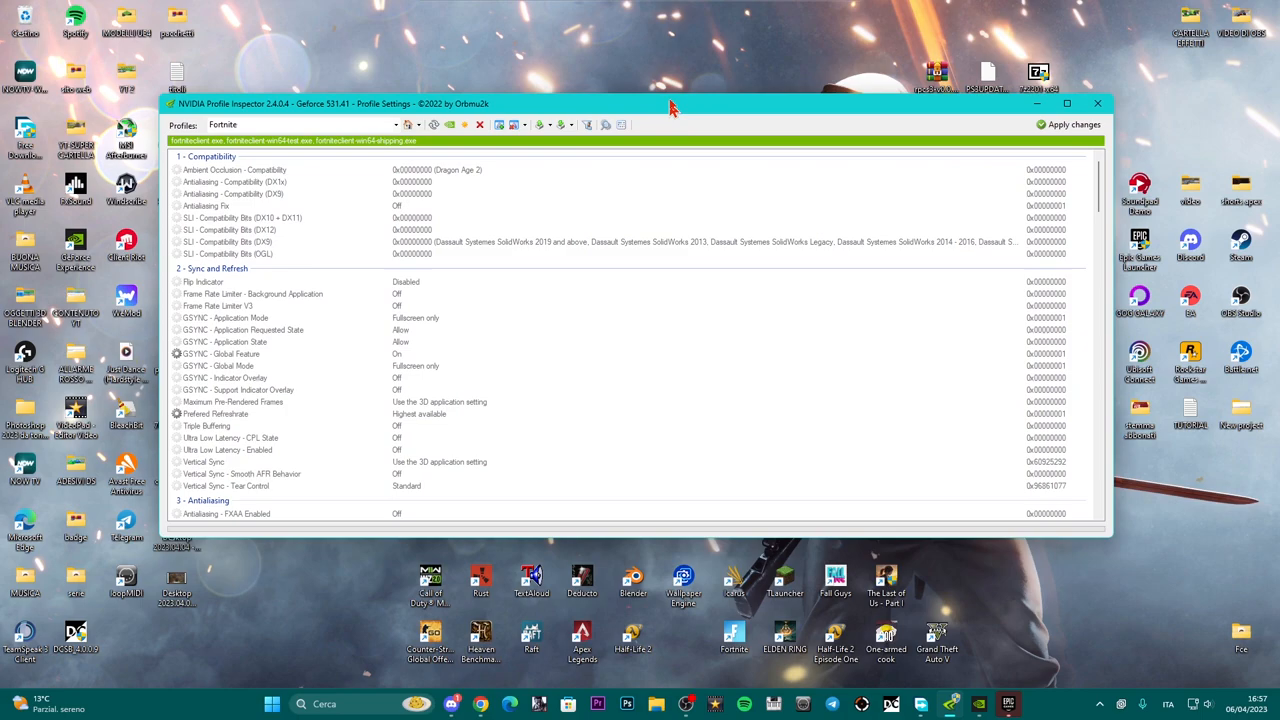
pyautogui.moveTo(670, 104); pyautogui.dragTo(670, 95)
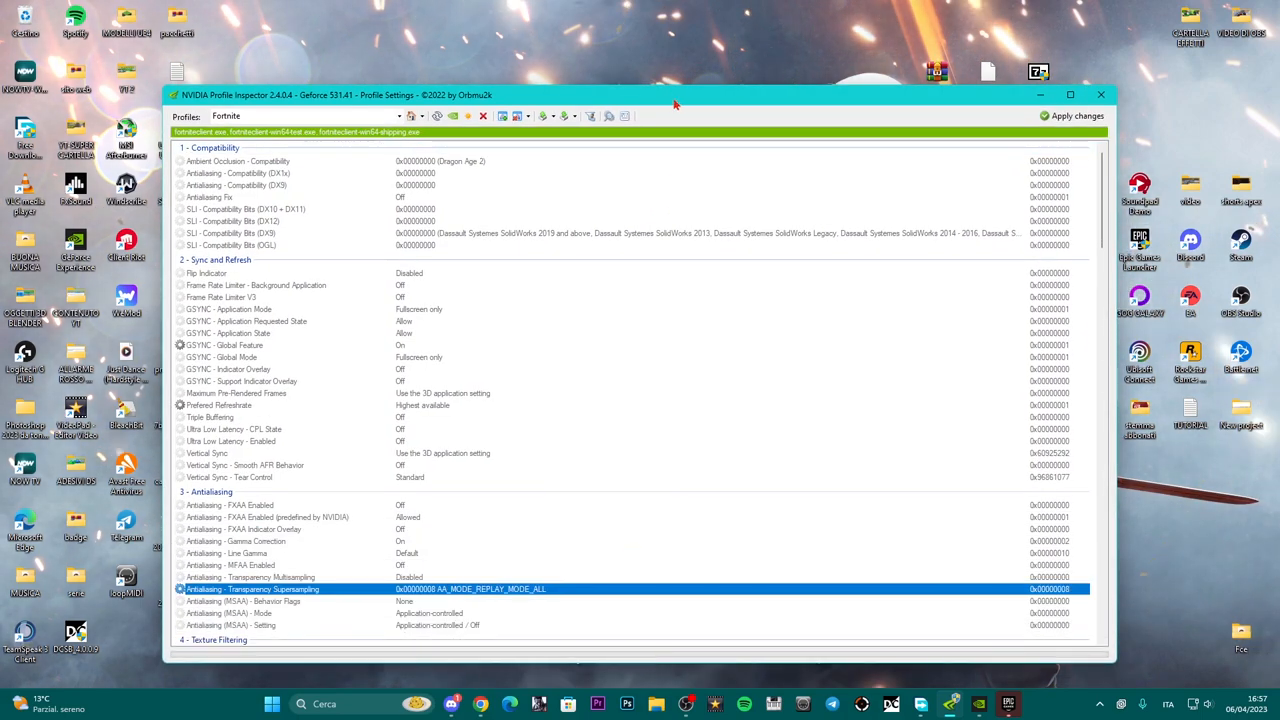
pyautogui.moveTo(675, 94); pyautogui.dragTo(688, 60)
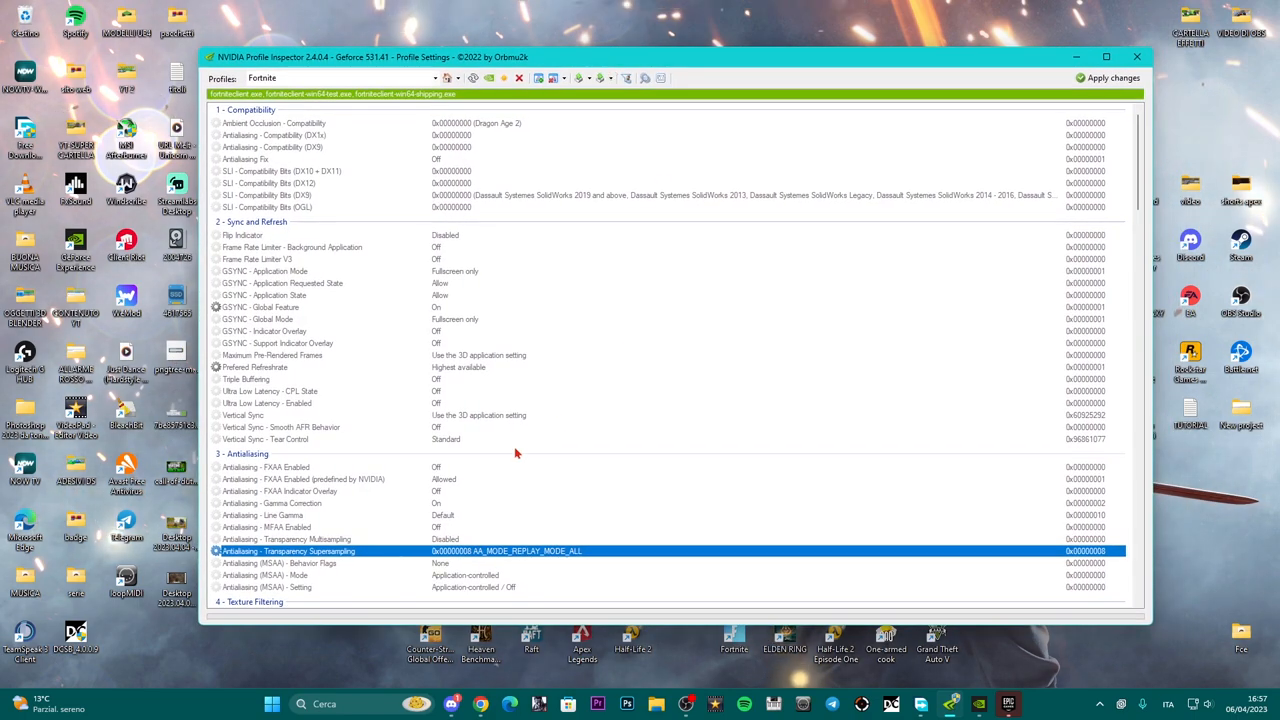
pyautogui.scroll(-3)
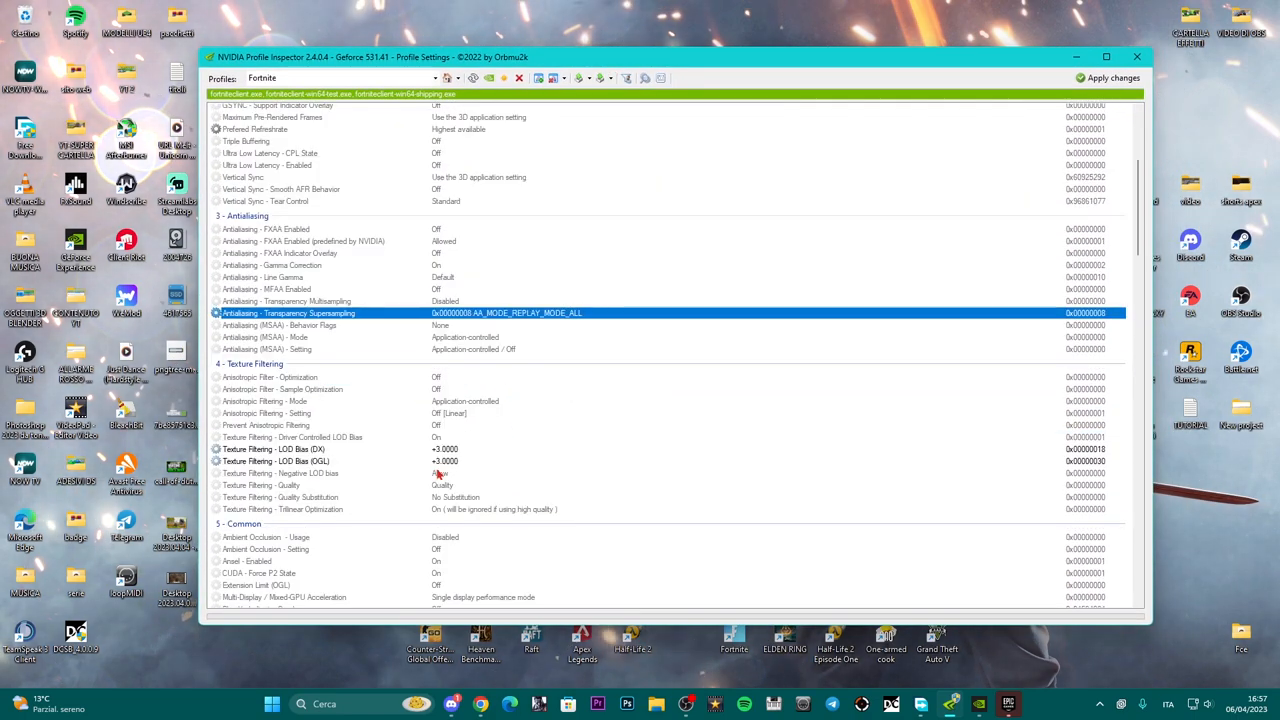
pyautogui.moveTo(560, 350)
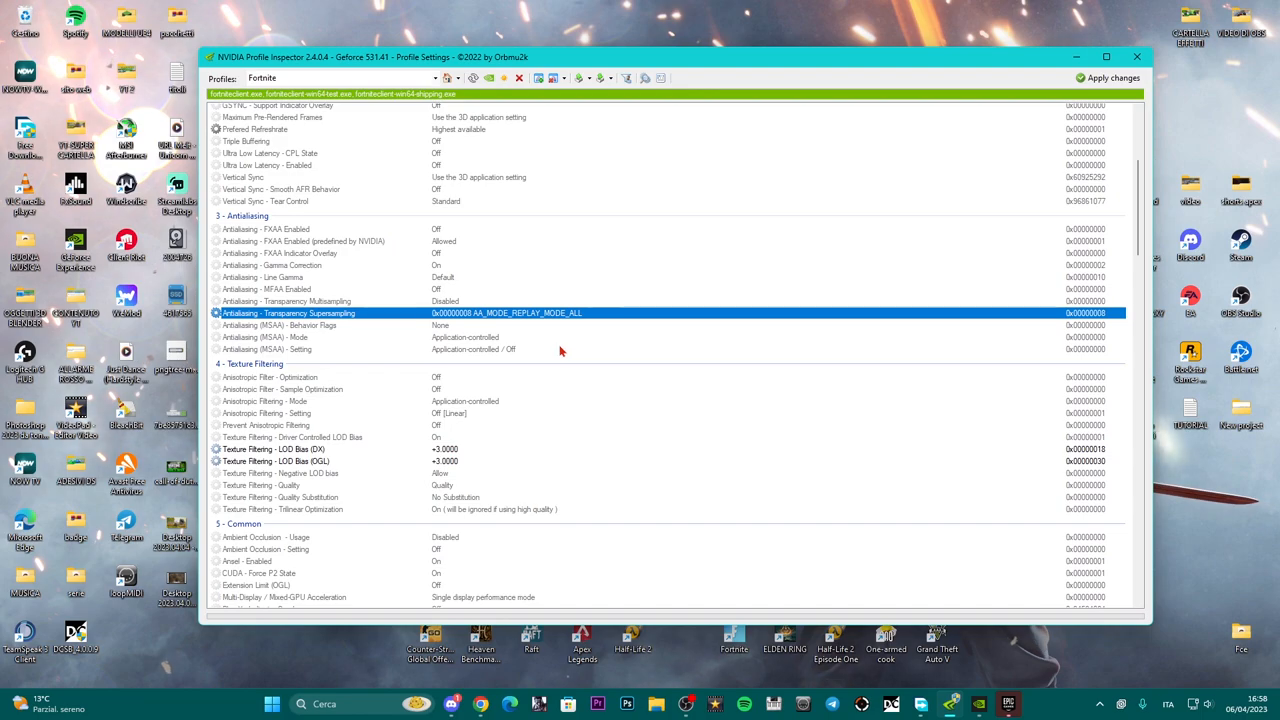
pyautogui.moveTo(527, 381)
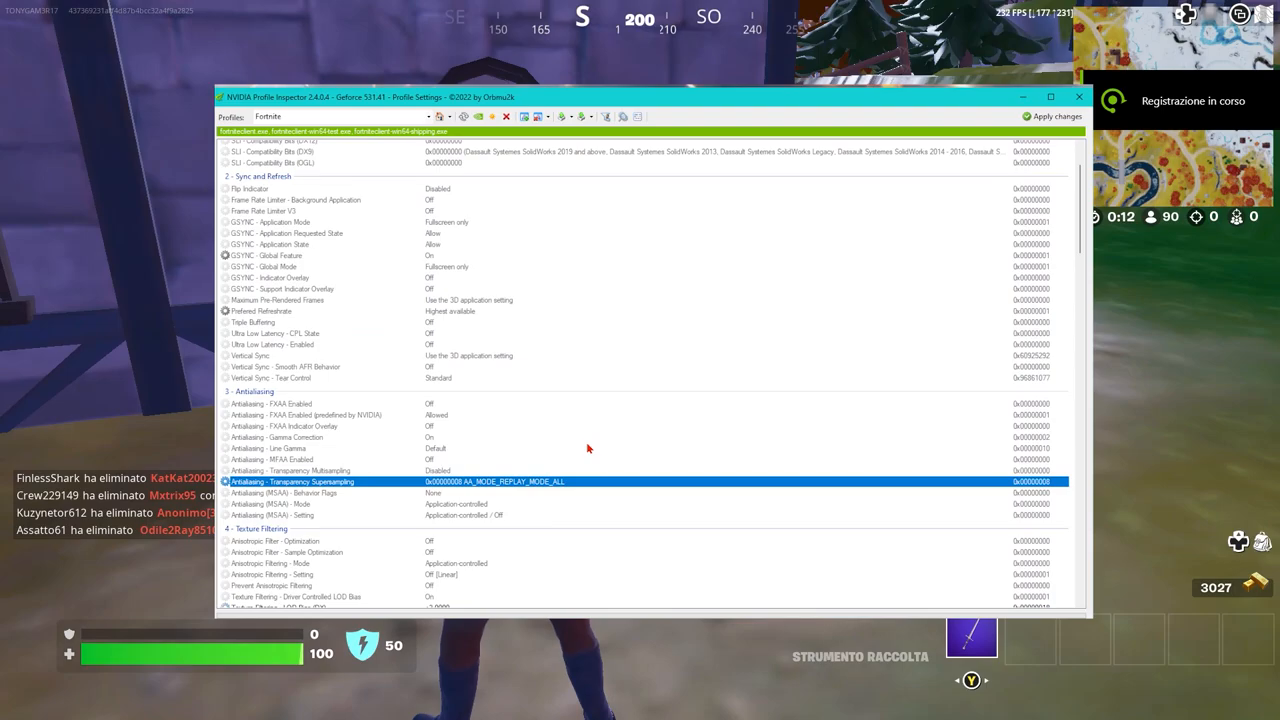
pyautogui.scroll(-3)
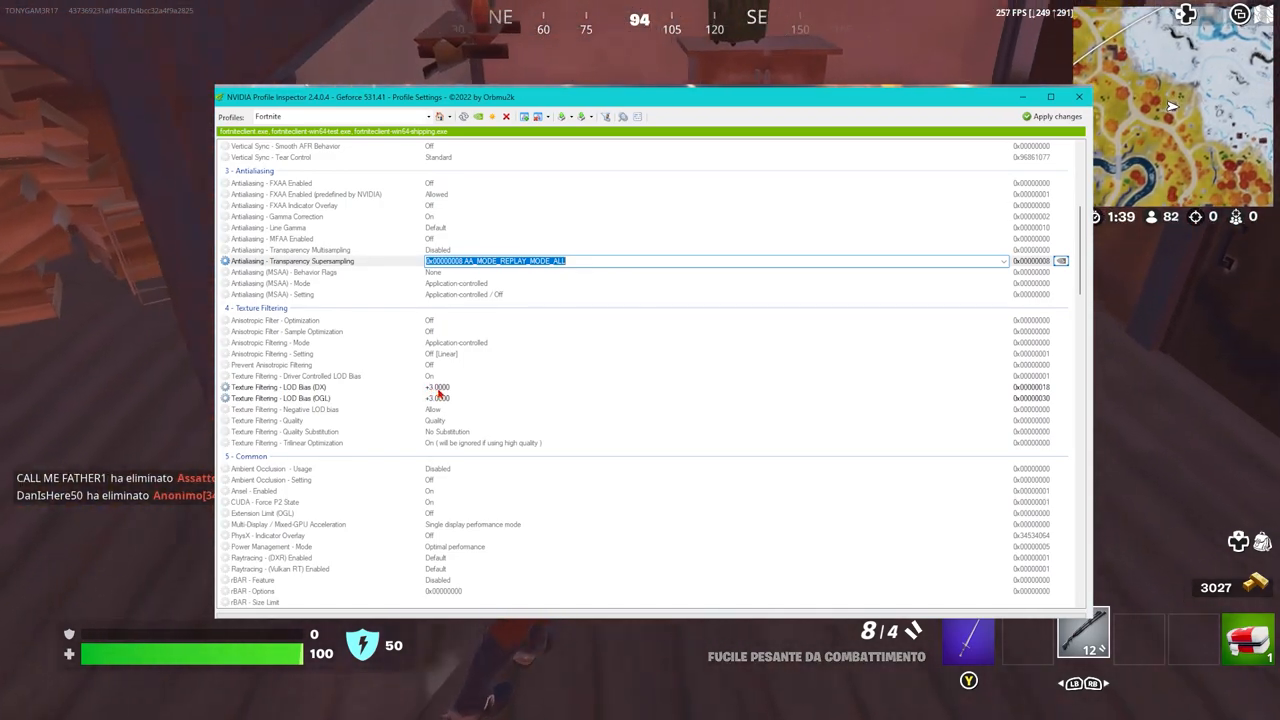
# Set OpenGL LOD bias to +3.0000 and Texture Filtering - Quality to High quality
pyautogui.click(277, 387)
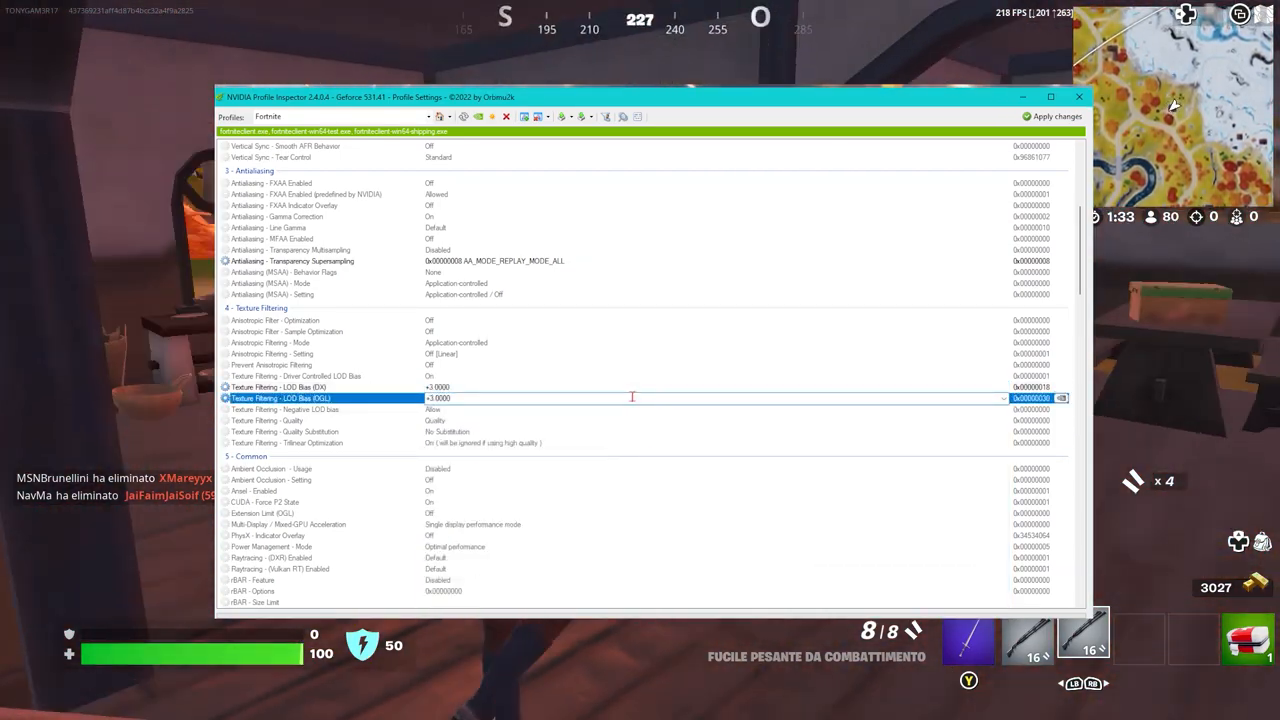
pyautogui.click(1003, 398)
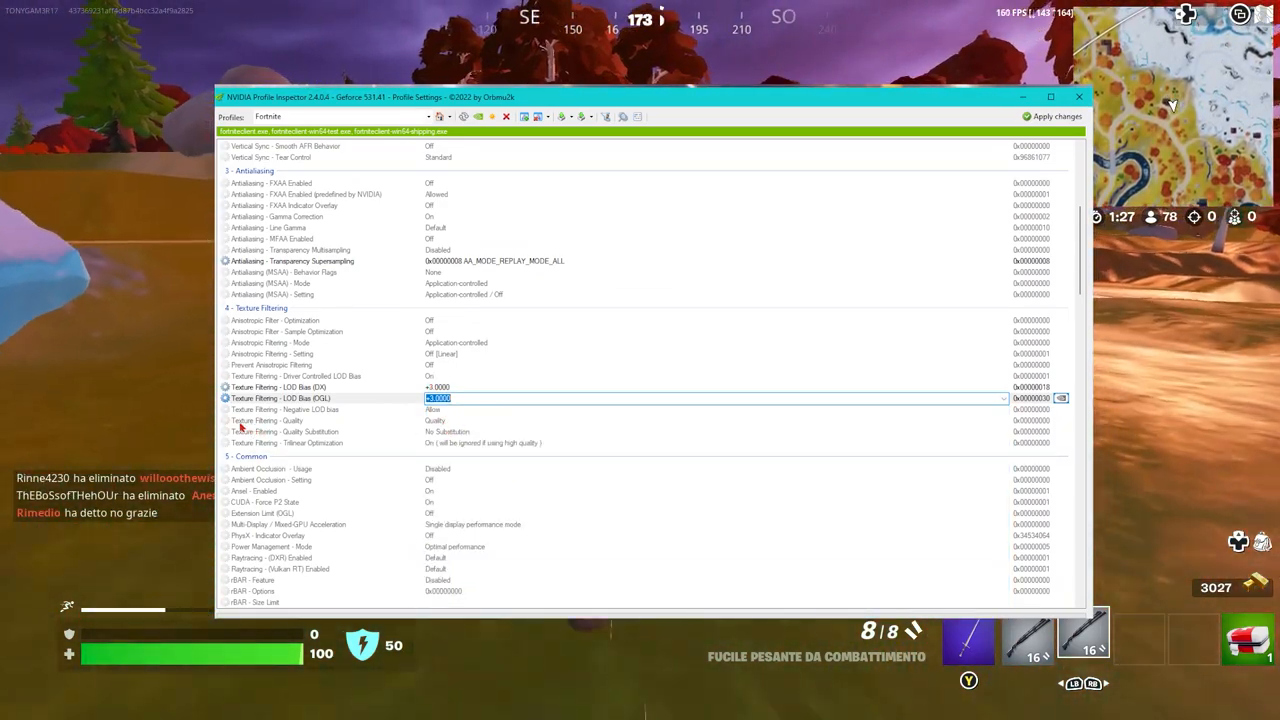
pyautogui.click(300, 420)
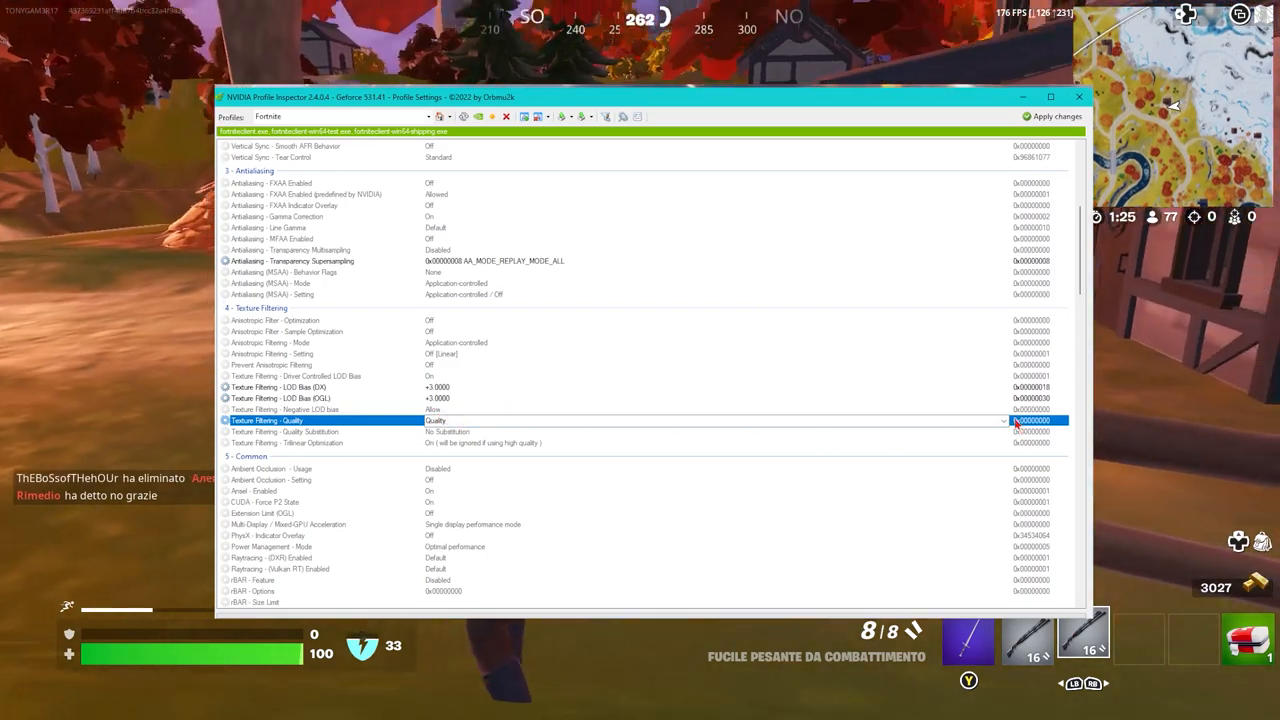
pyautogui.click(1003, 420)
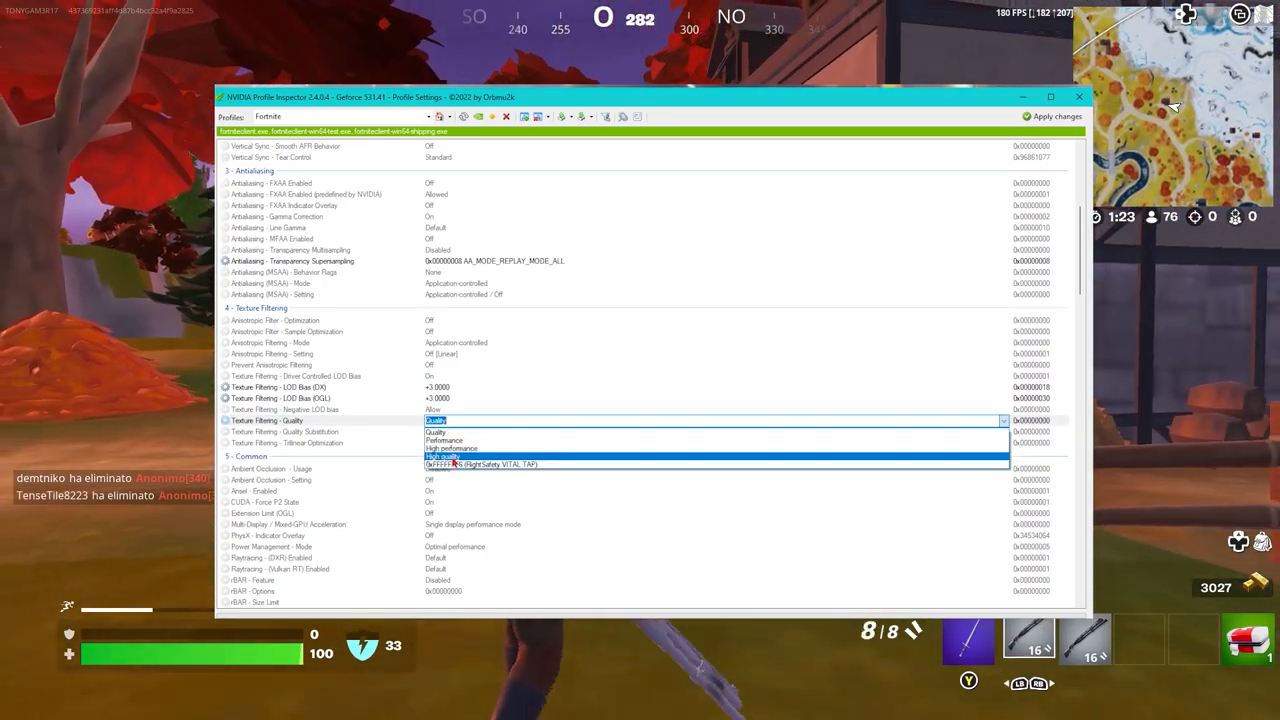
pyautogui.click(444, 457)
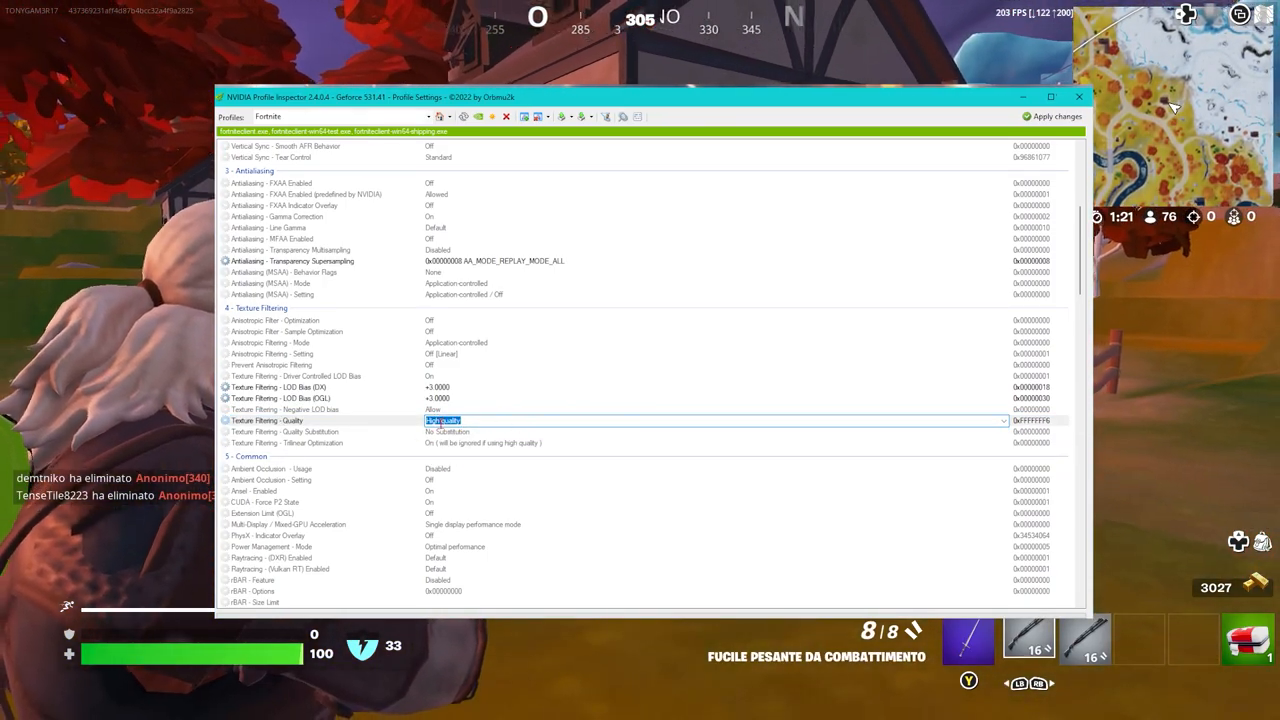
pyautogui.click(1002, 420)
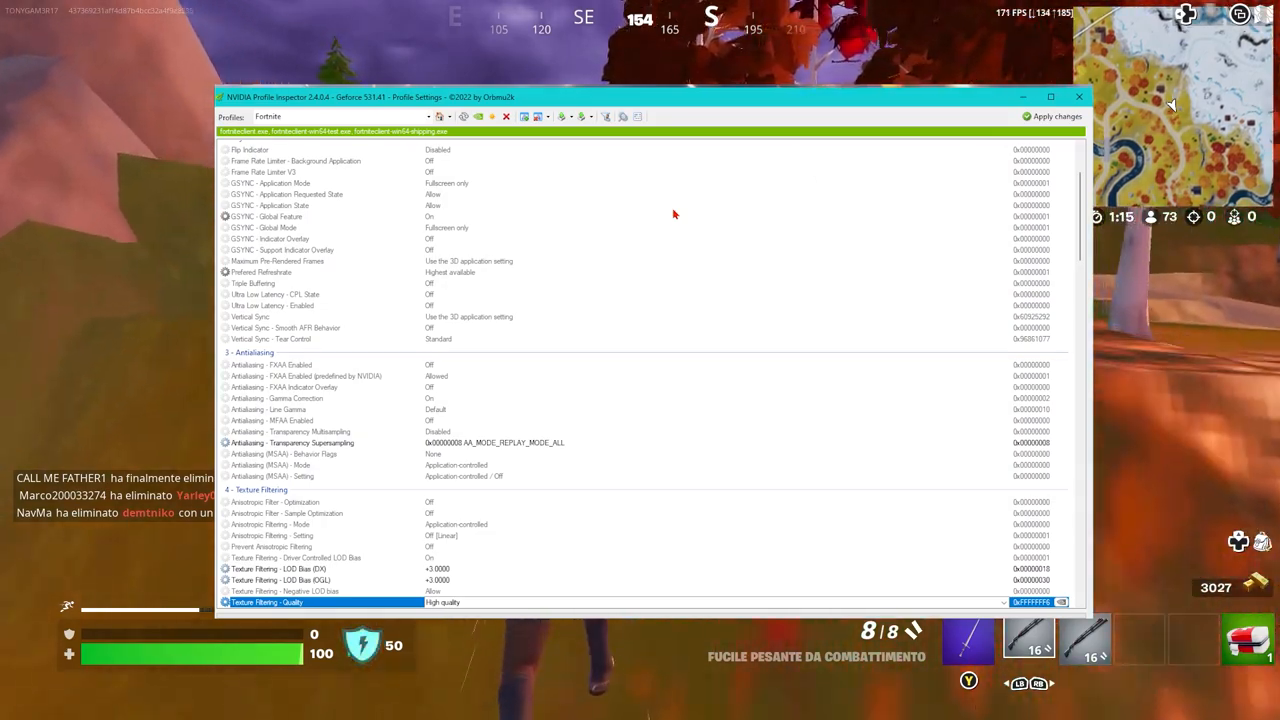
pyautogui.moveTo(479, 116)
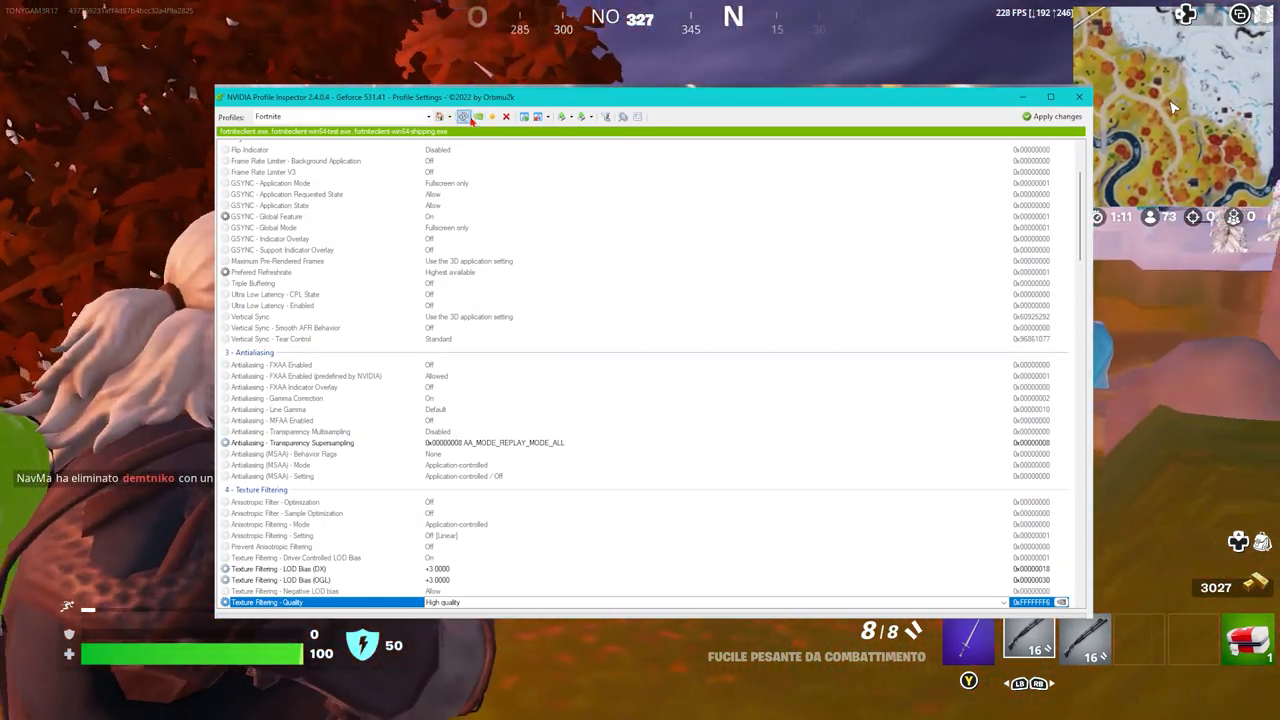
pyautogui.moveTo(480, 116)
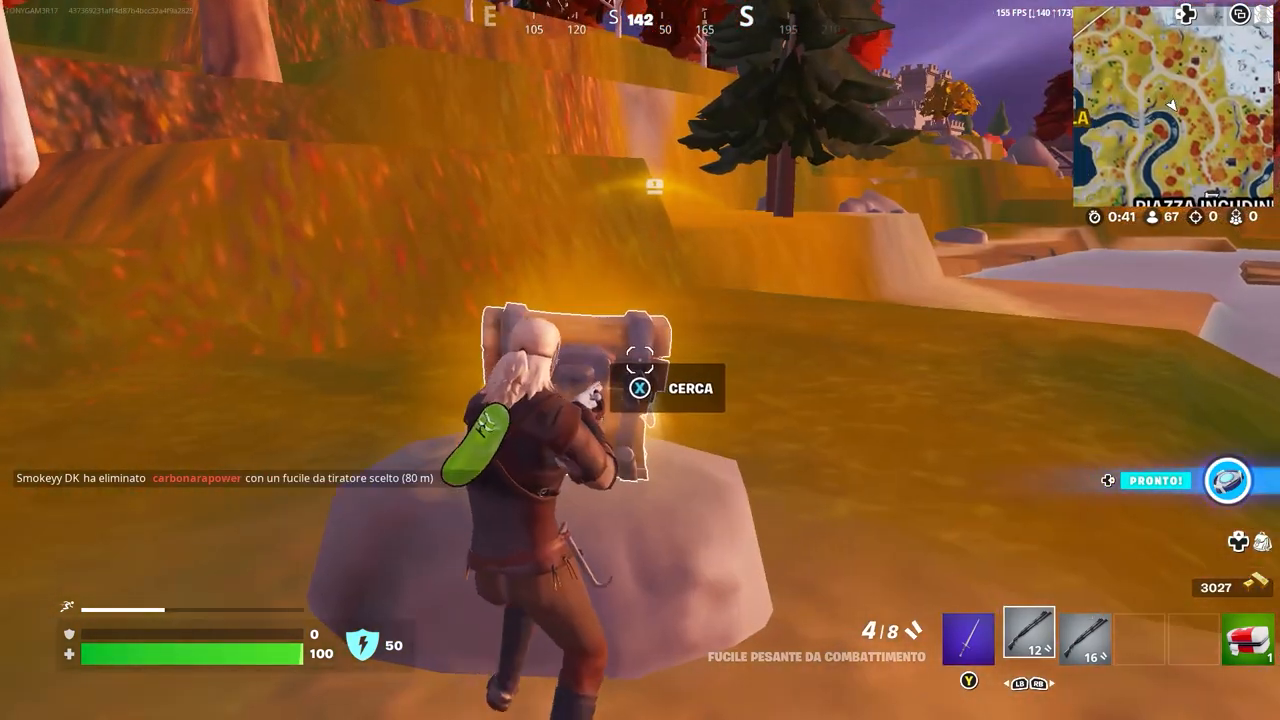
# Use the X key during the Fortnite match
pyautogui.press('x')
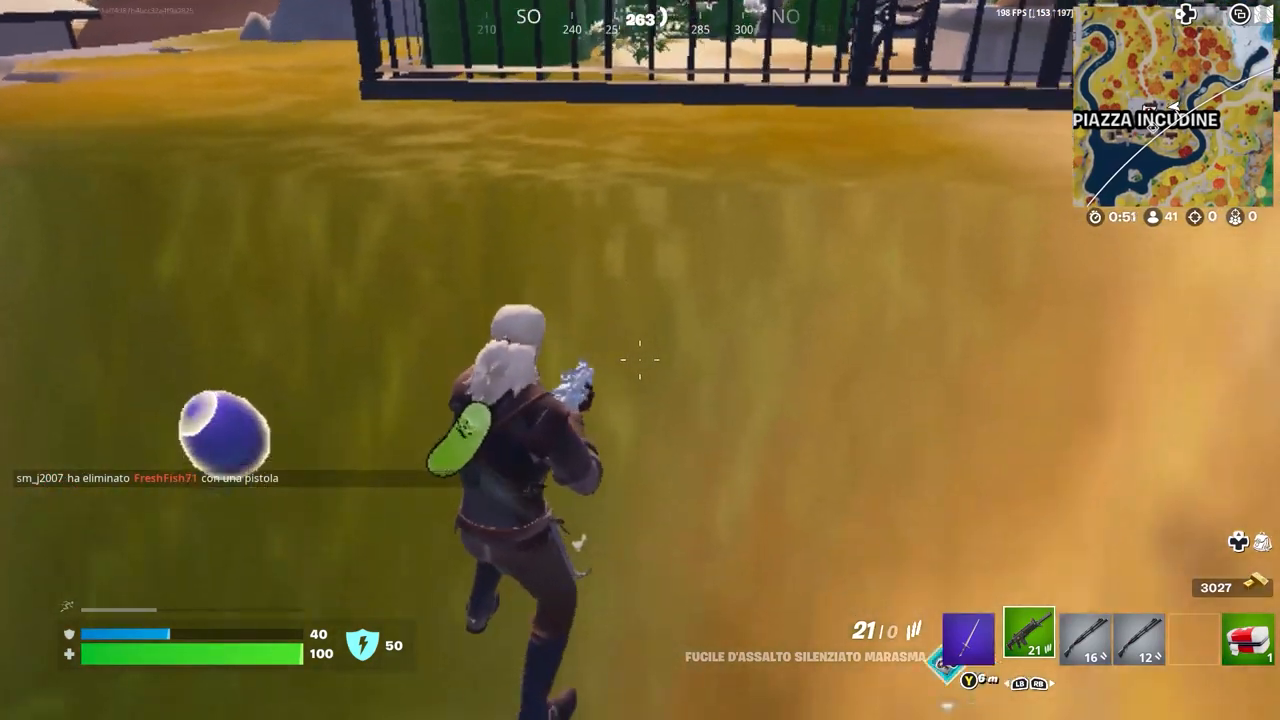
pyautogui.moveTo(640, 360)
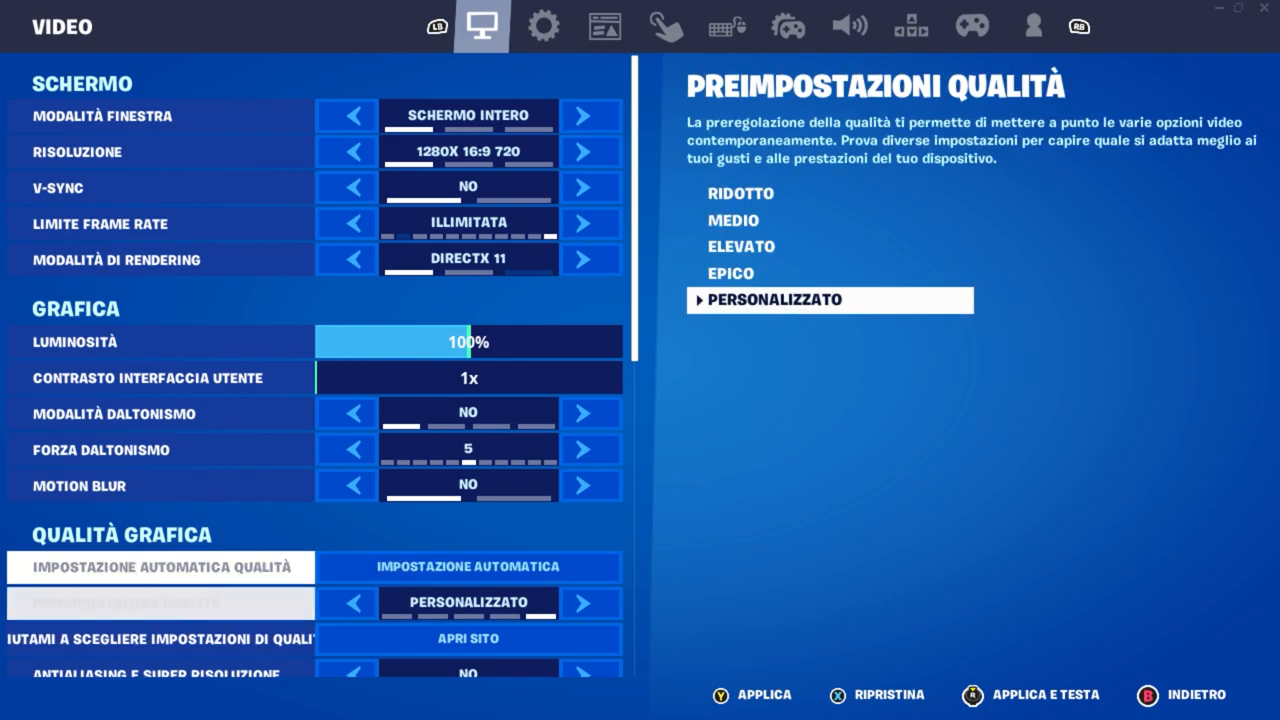
# Scroll through Fortnite's Video settings and drag a control leftward
pyautogui.scroll(-3)
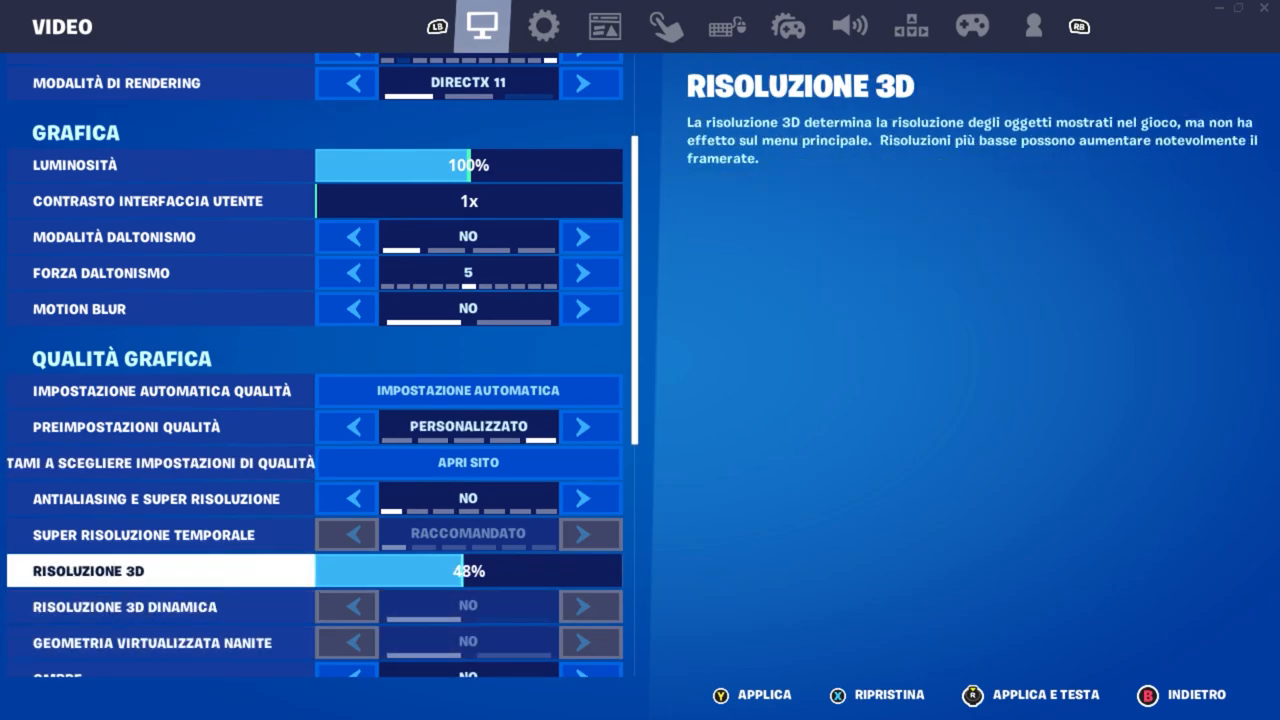
pyautogui.moveTo(455, 571); pyautogui.dragTo(385, 571)
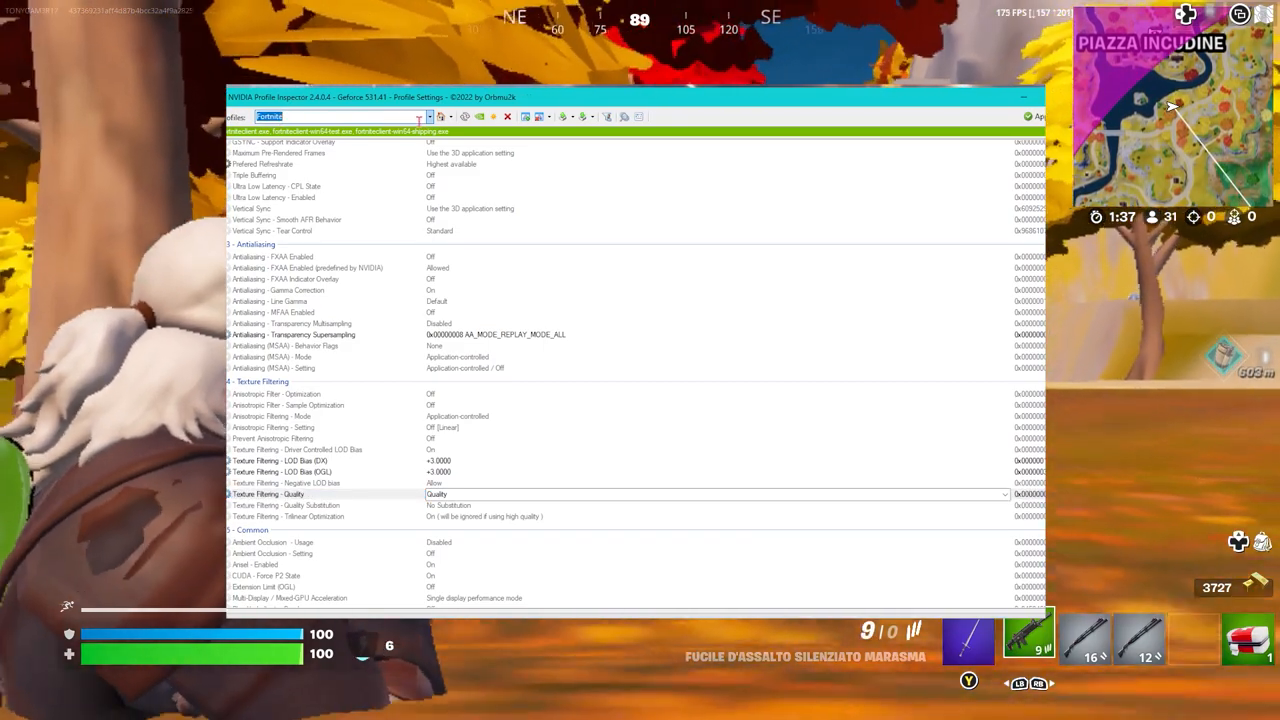
# Bring up D:\fortnite\Fortnite\FortniteGame\Binaries in a File Explorer window
pyautogui.click(428, 116)
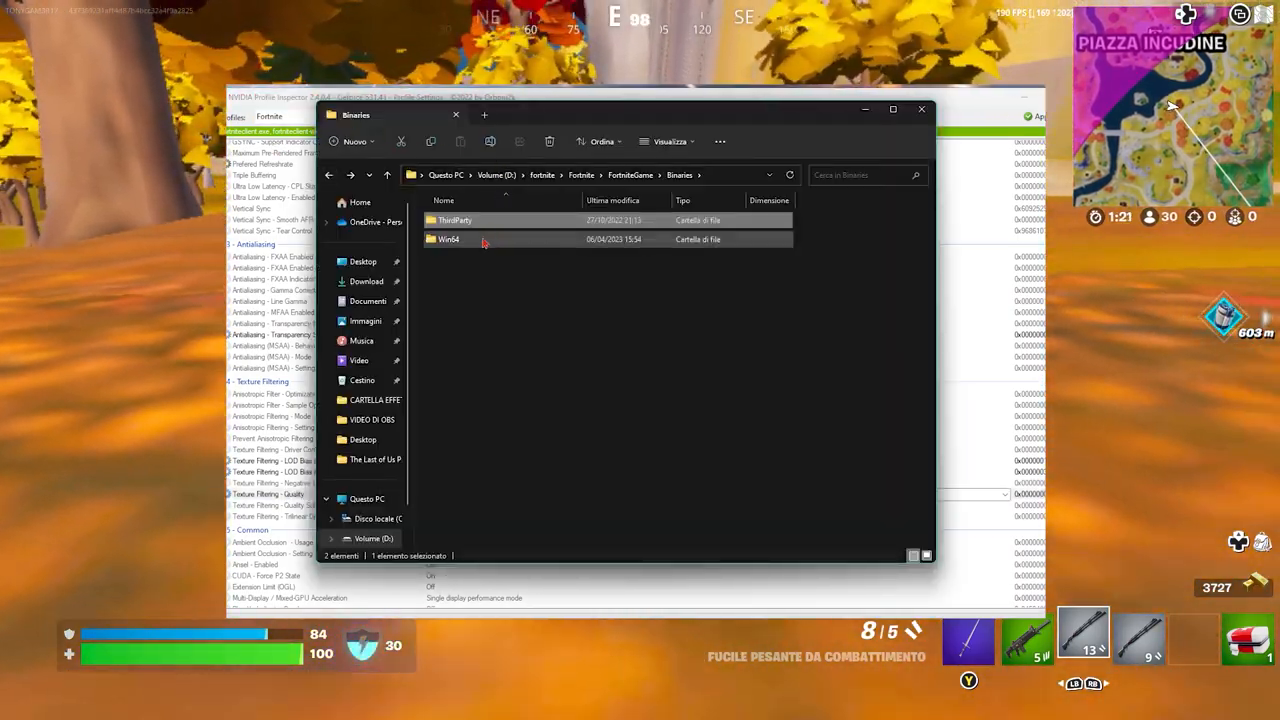
# Browse the Win64 folder, go back, close Explorer, and show Fortnite's main menu
pyautogui.doubleClick(448, 239)
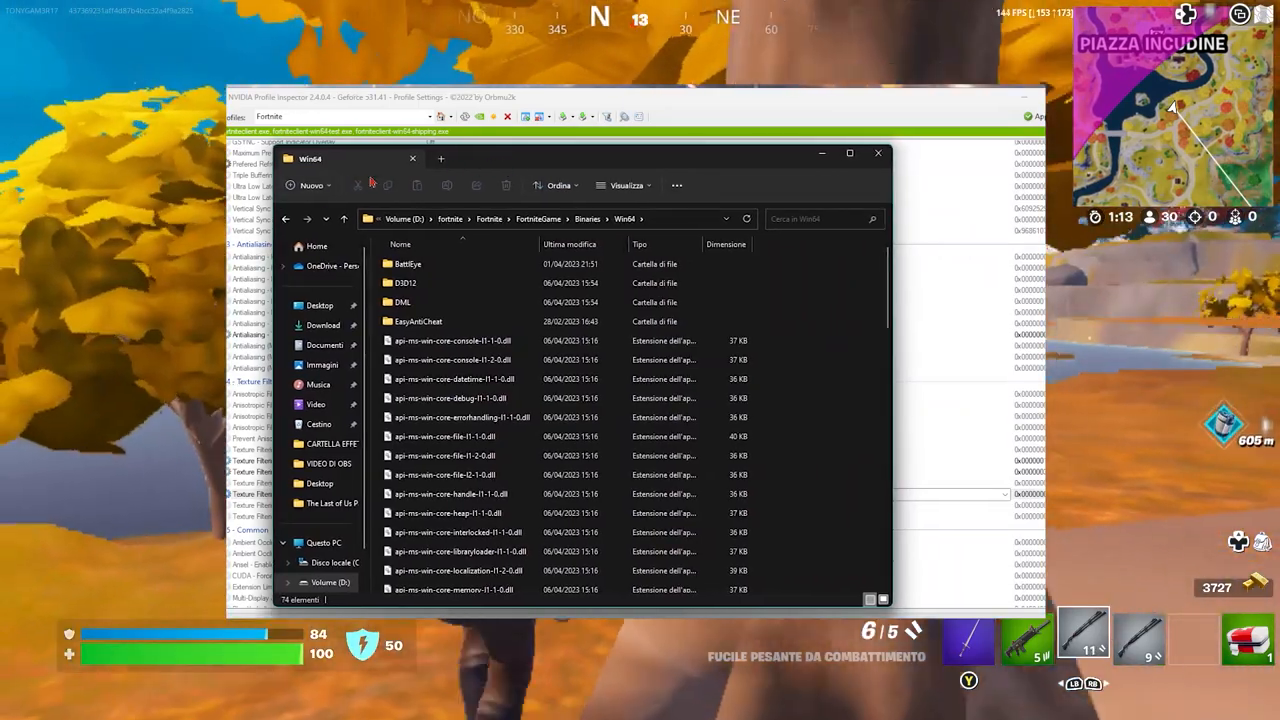
pyautogui.click(287, 219)
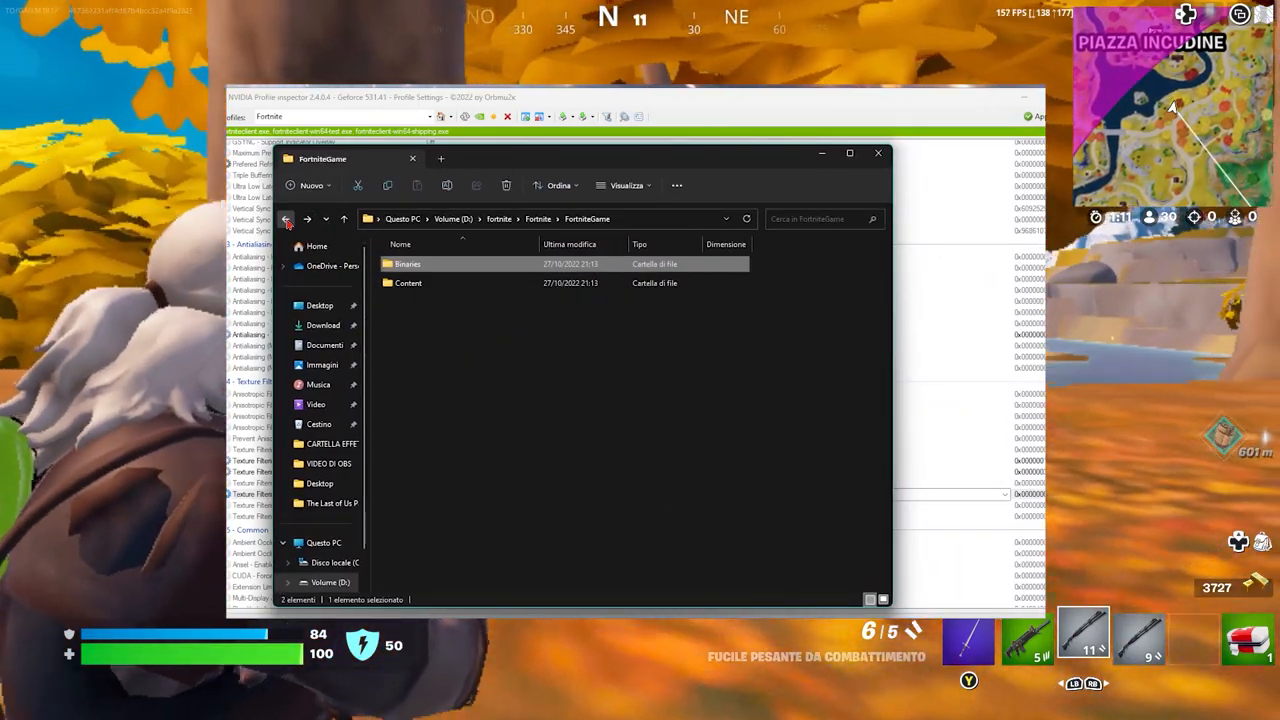
pyautogui.click(877, 152)
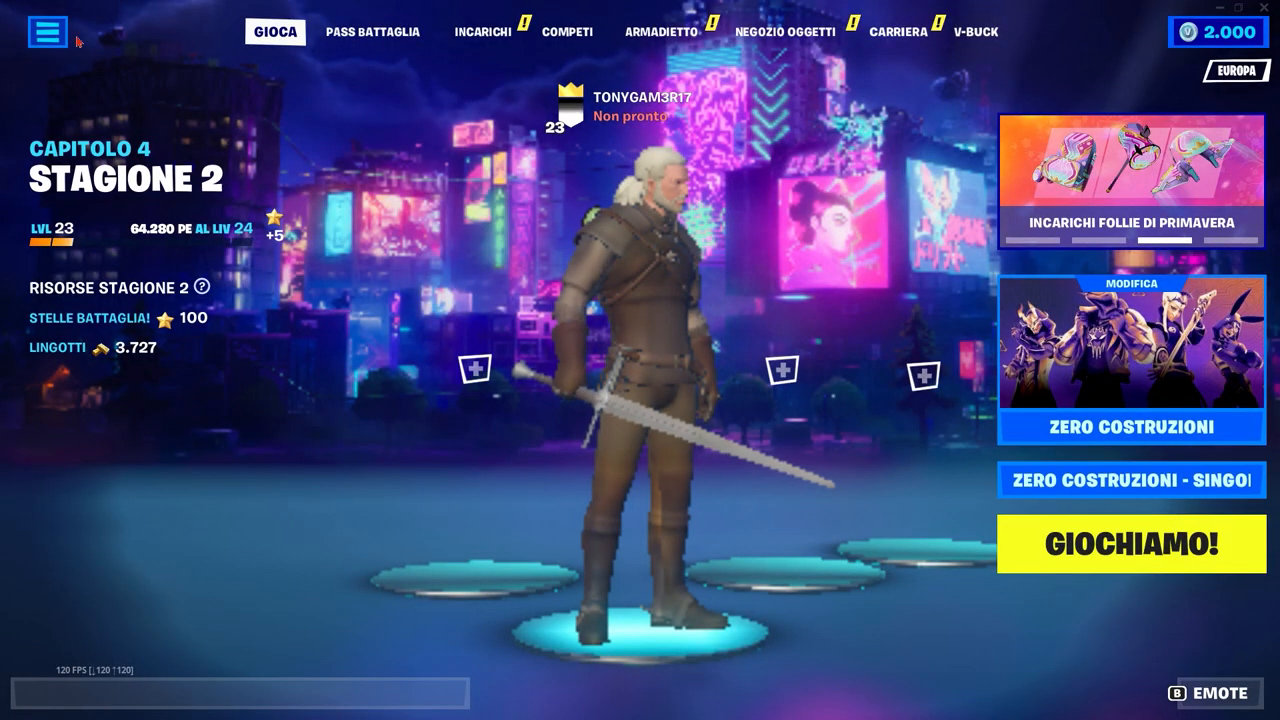
pyautogui.click(47, 32)
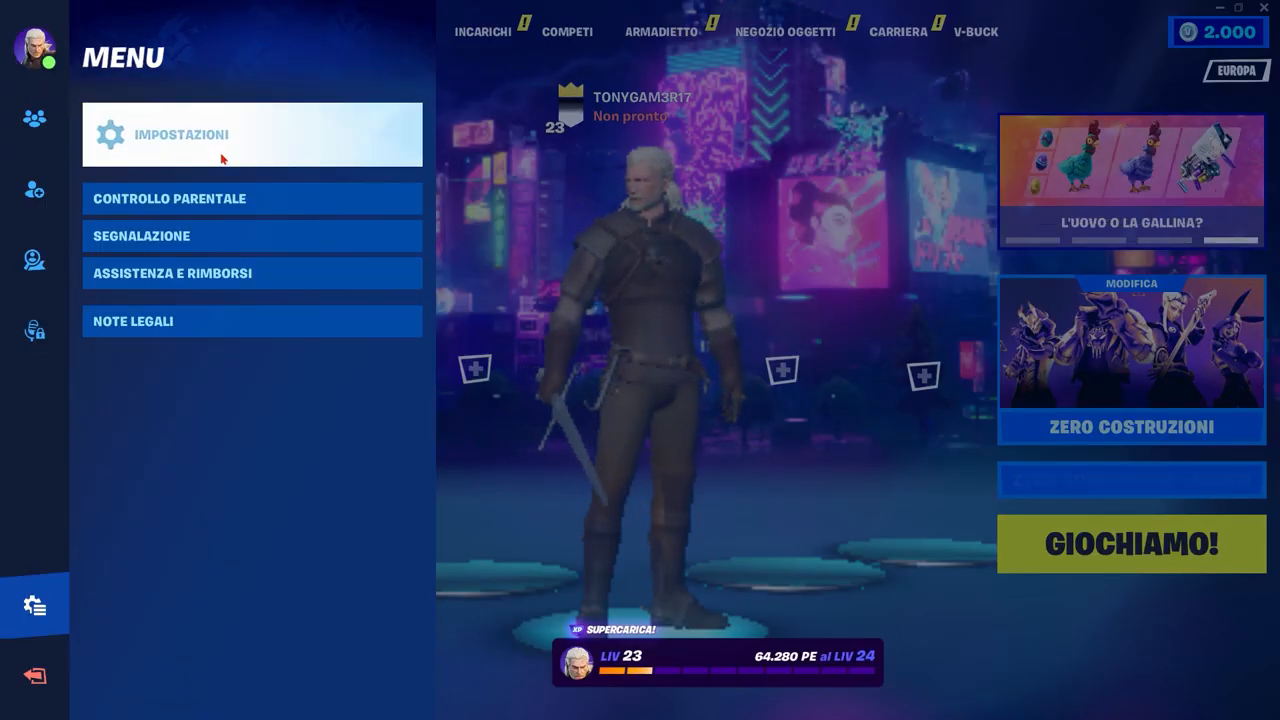